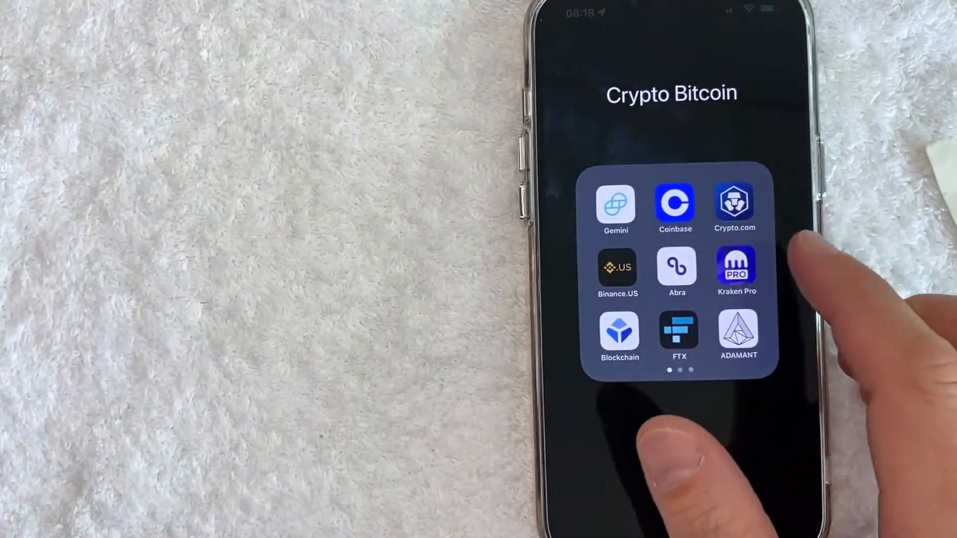
- Launch the Crypto.com app from the Crypto Bitcoin folder
{"action": "left_click", "coordinate": [735, 204]}
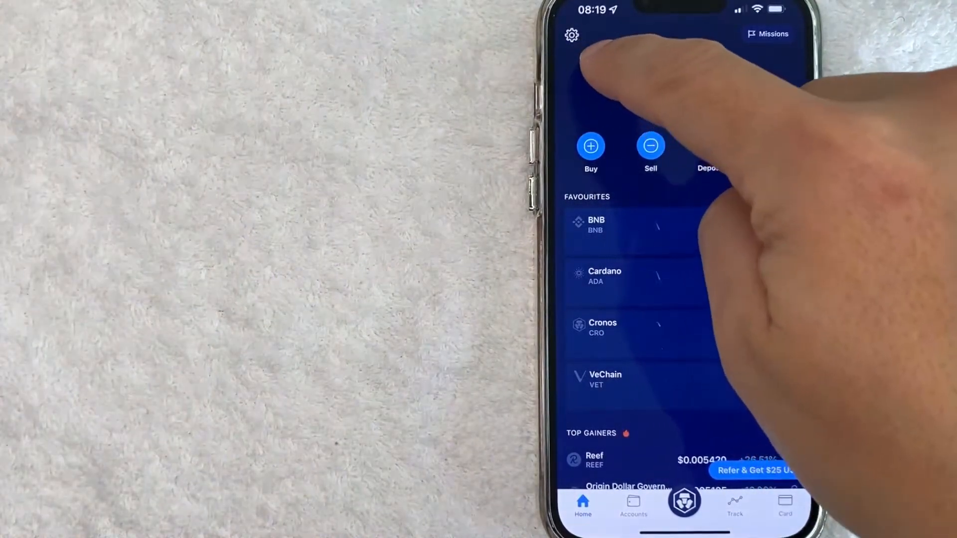
- Reach the PayString page listing linked Cronos, Ethereum, Bitcoin and Ripple via settings
{"action": "left_click", "coordinate": [571, 34]}
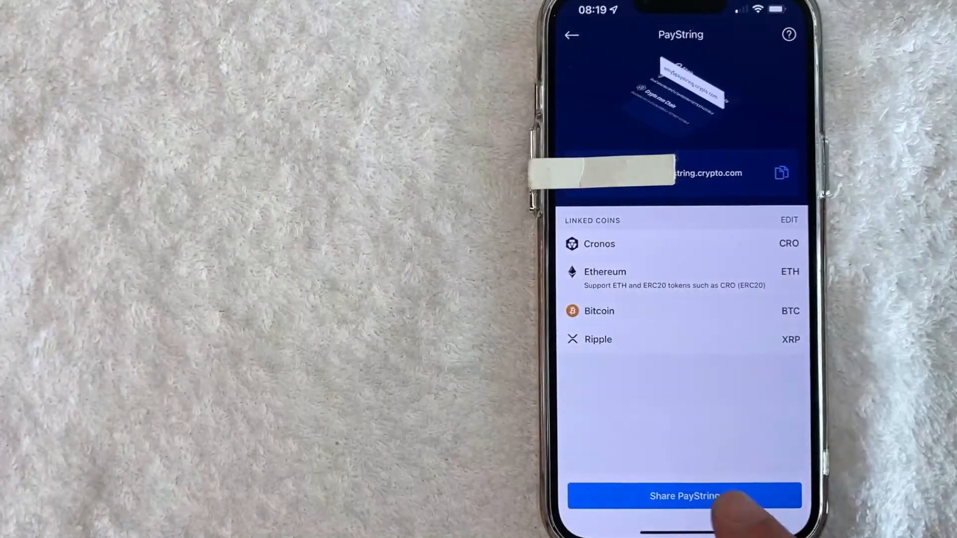
- View and dismiss the Share PayString sheet, then copy the PayString address to the clipboard
{"action": "left_click", "coordinate": [684, 496]}
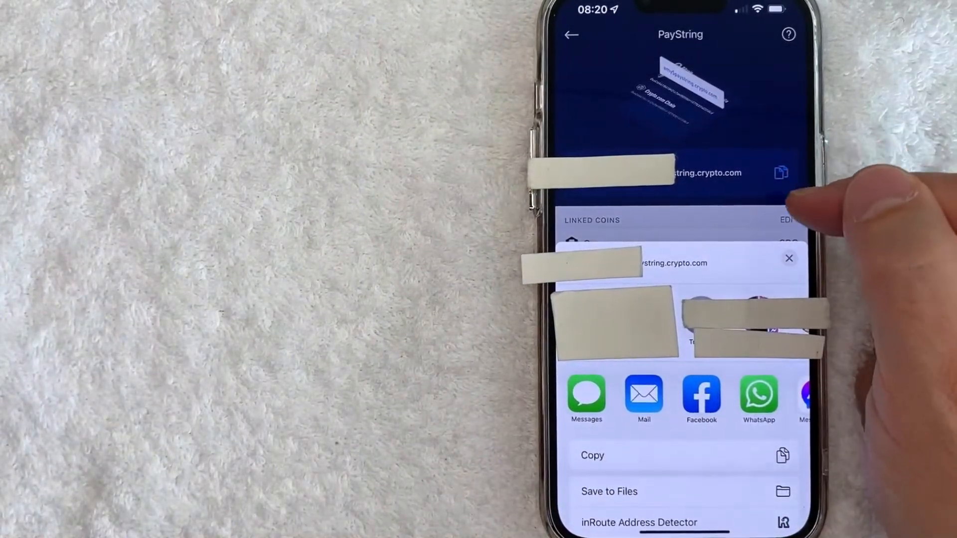
{"action": "left_click", "coordinate": [789, 259]}
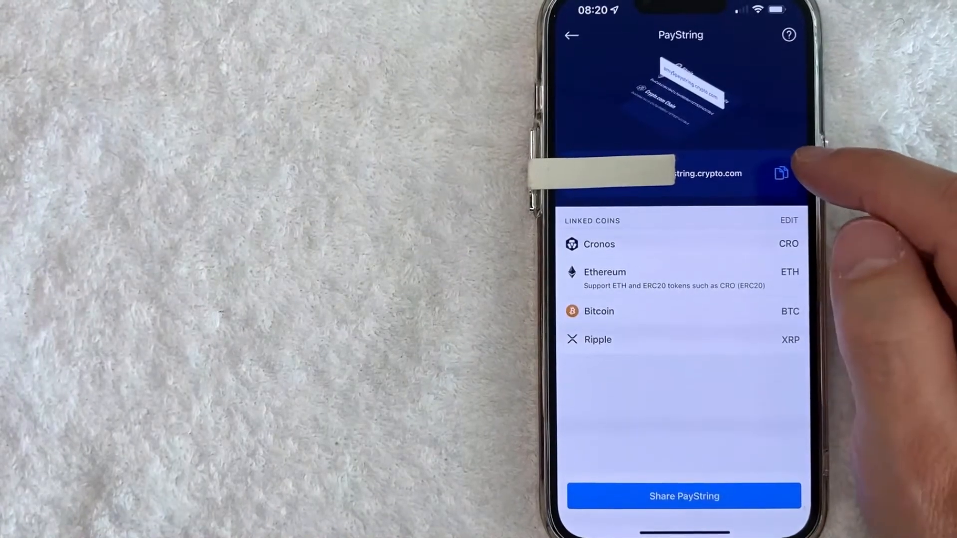
{"action": "left_click", "coordinate": [782, 172]}
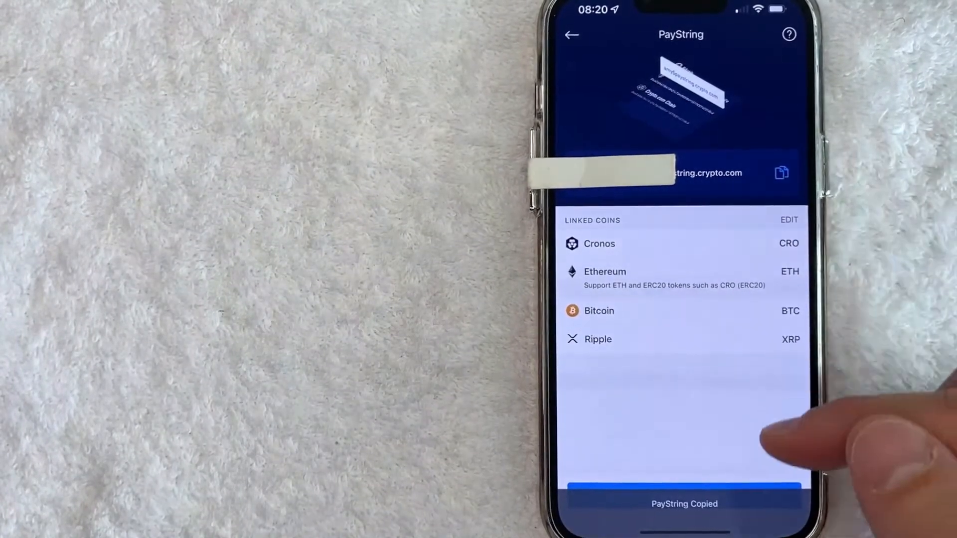